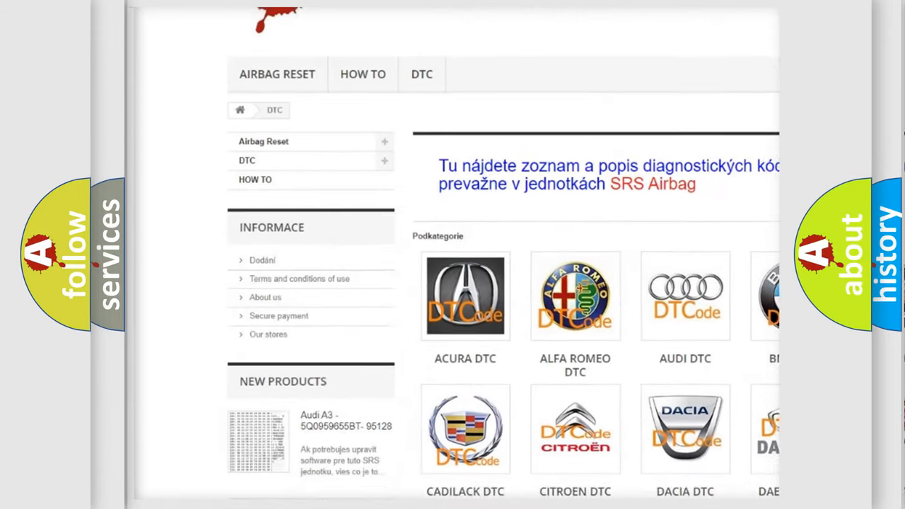
{"action": "scroll", "scroll_direction": "down", "scroll_amount": 3}
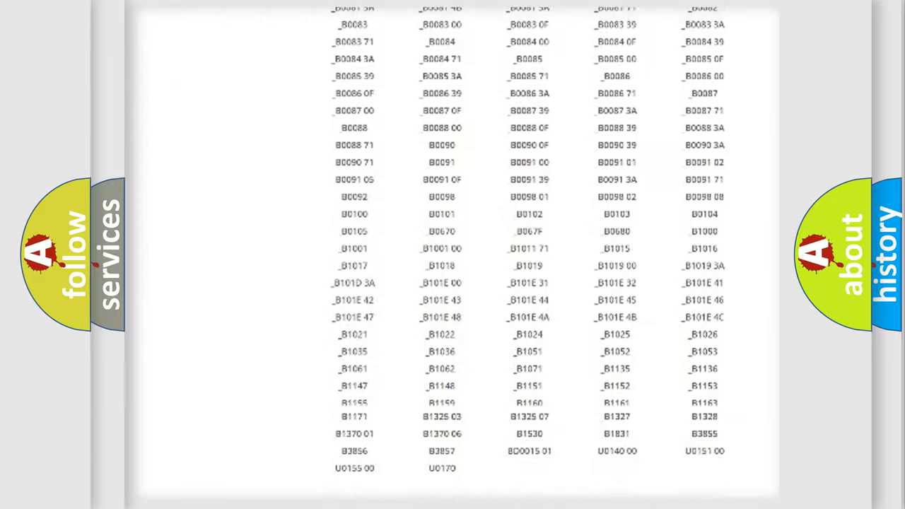
{"action": "scroll", "scroll_direction": "up", "scroll_amount": 3}
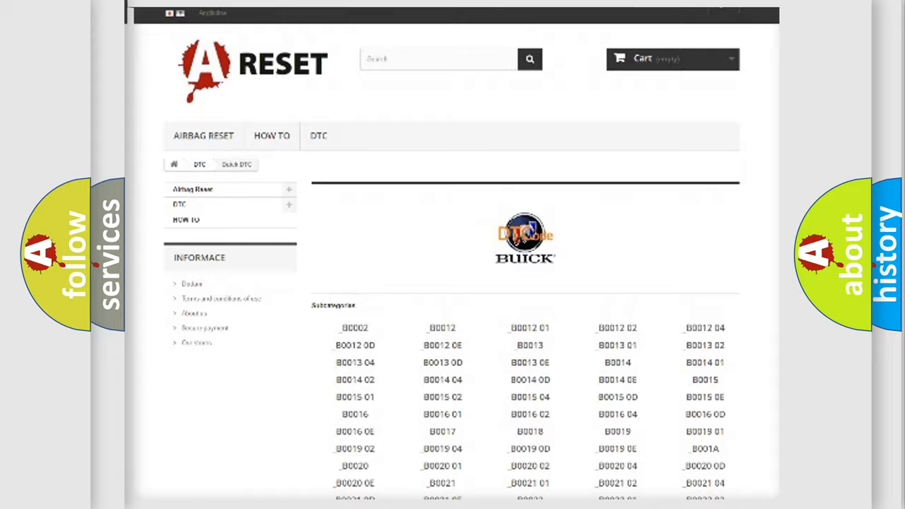